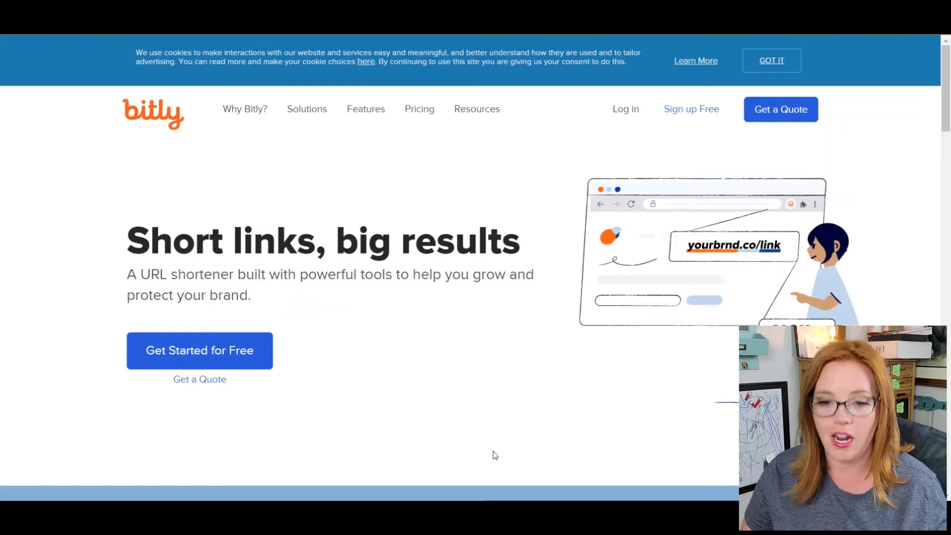
mouse_move(461, 298)
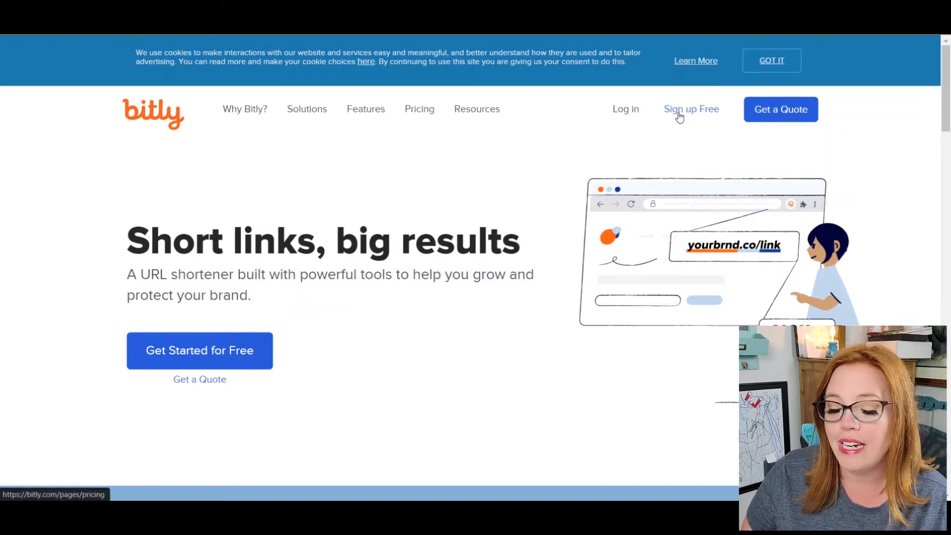
- Accept the cookie consent banner so the Bitly homepage is fully visible
click(771, 60)
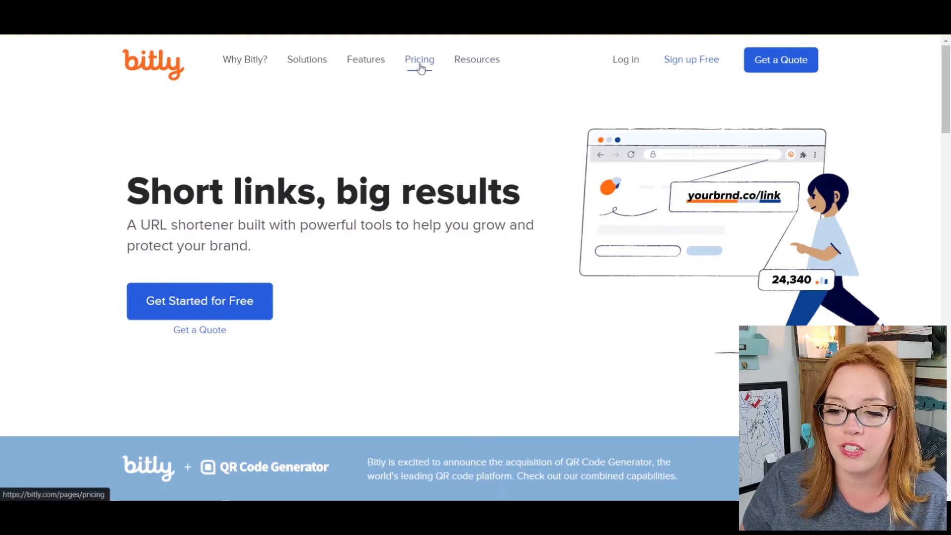
- Show the Pricing page with the Free, Basic, Premium and Enterprise plans
click(419, 59)
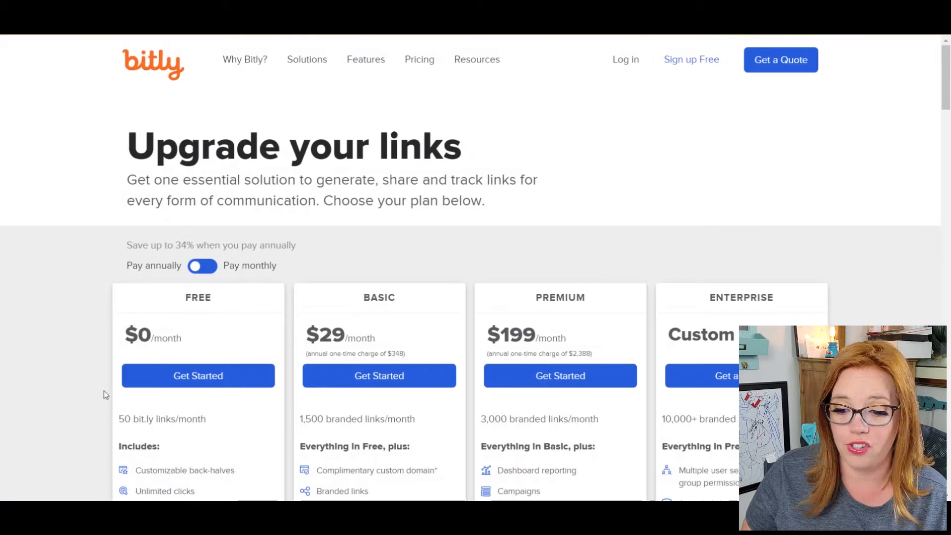
mouse_move(280, 364)
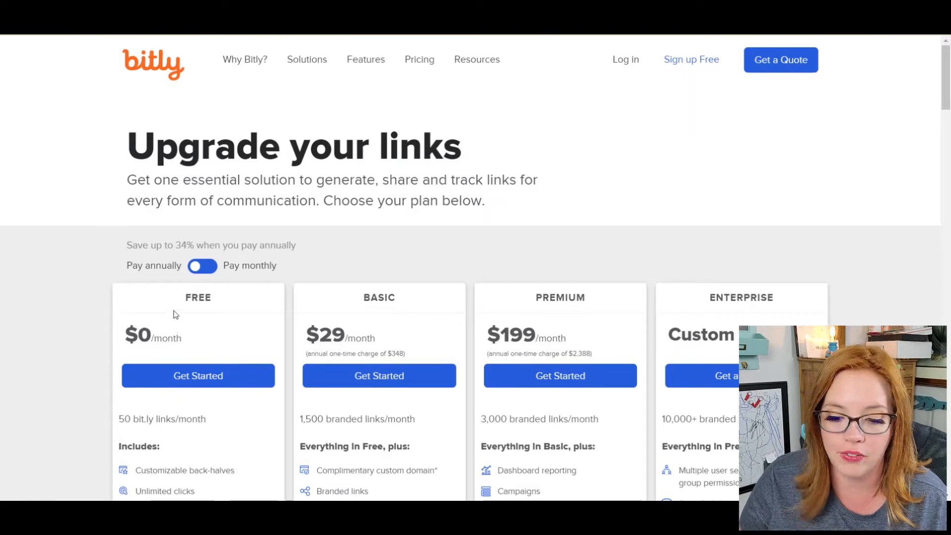
scroll(down, 3)
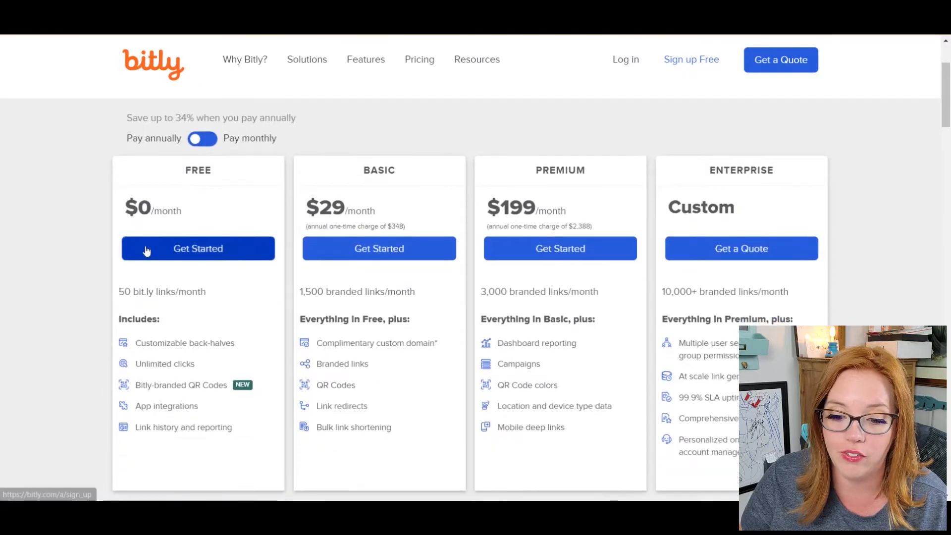
scroll(down, 3)
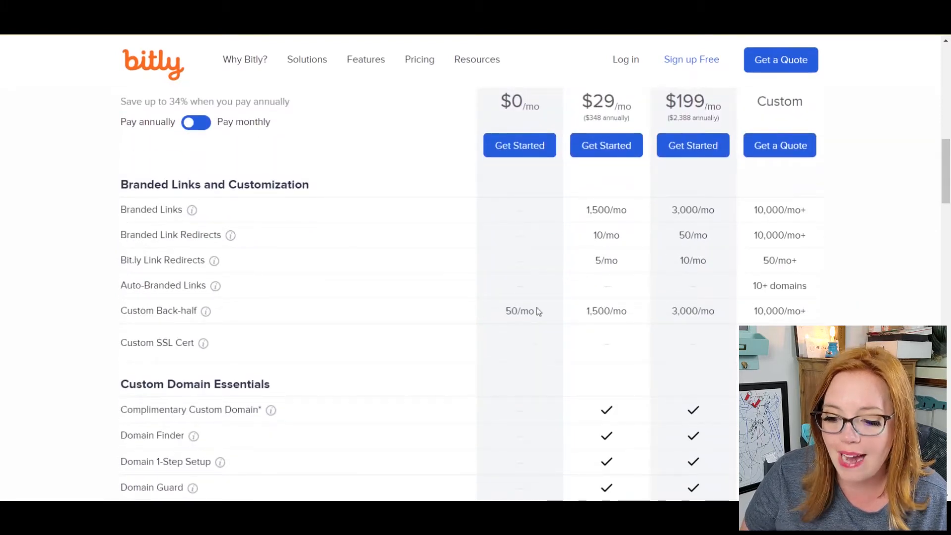
mouse_move(457, 342)
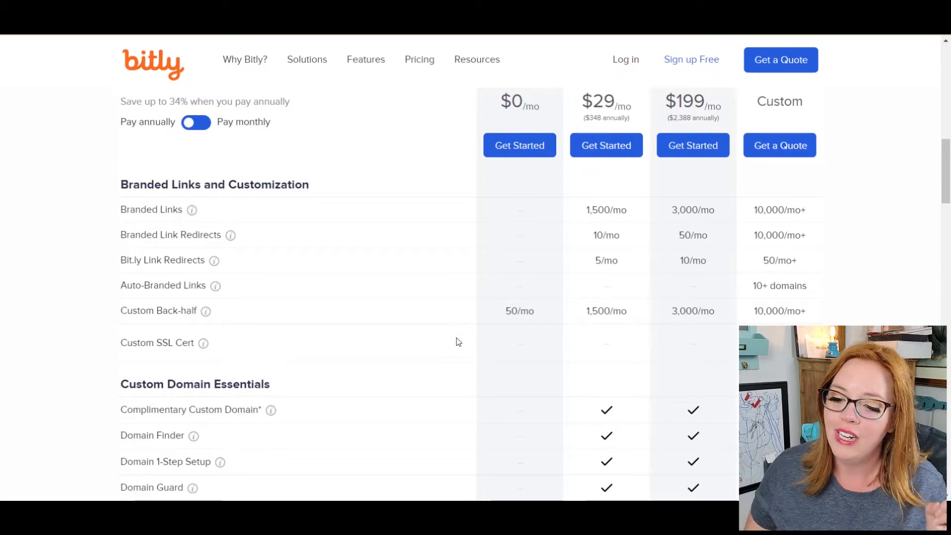
mouse_move(515, 302)
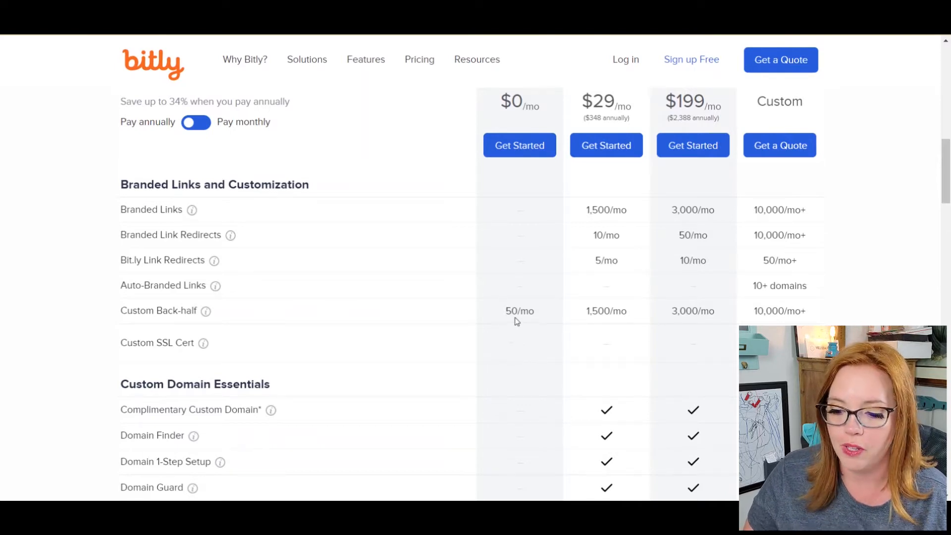
scroll(down, 3)
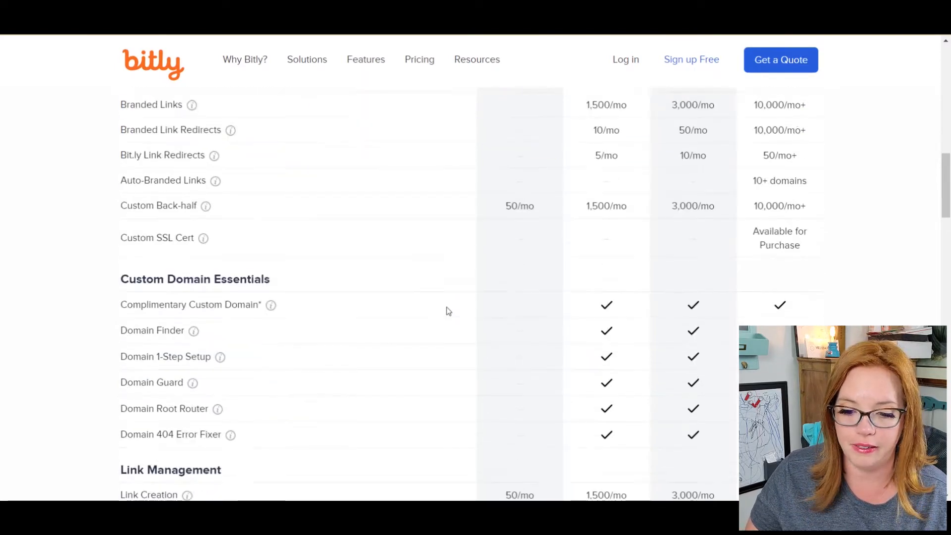
scroll(down, 3)
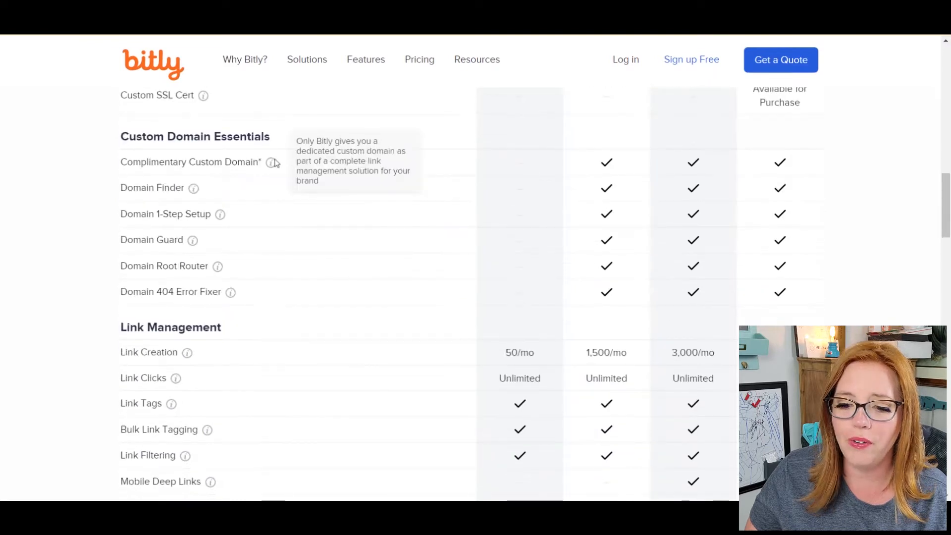
mouse_move(364, 291)
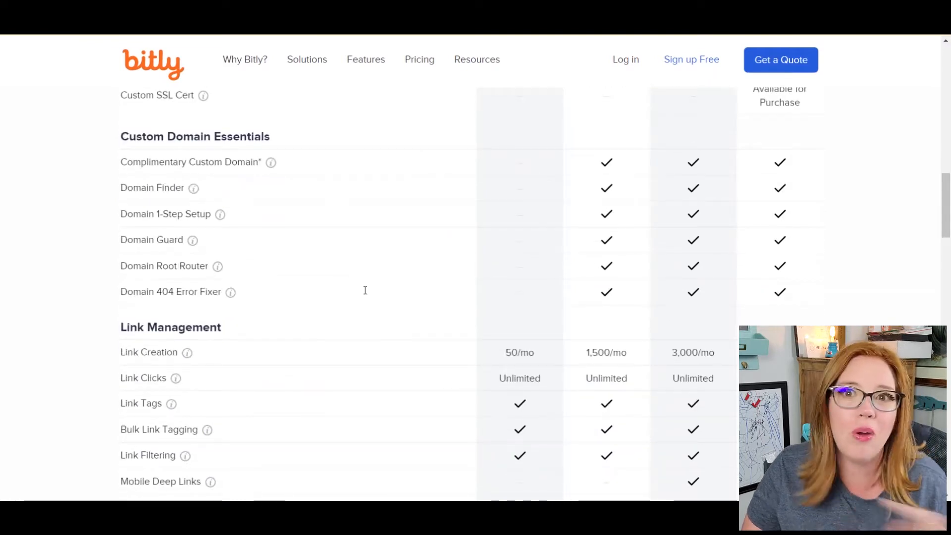
mouse_move(375, 286)
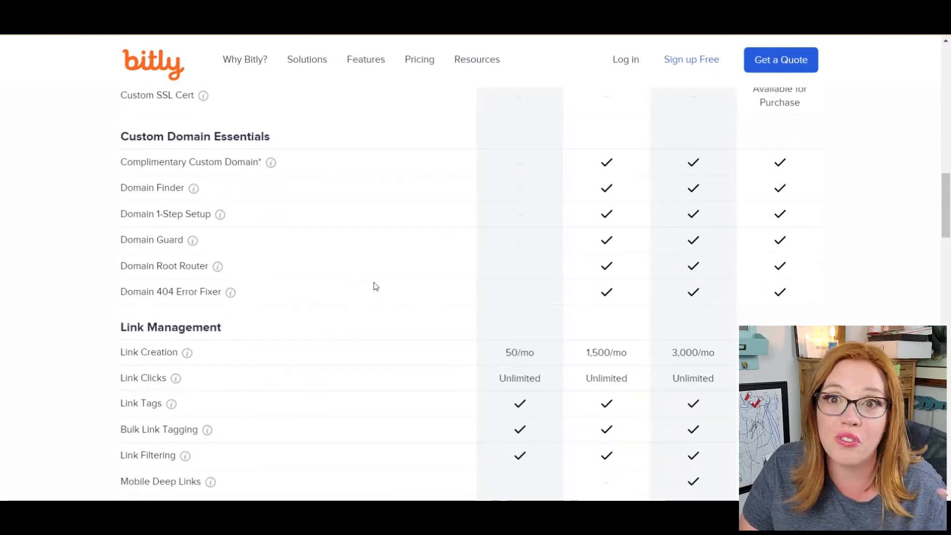
scroll(down, 3)
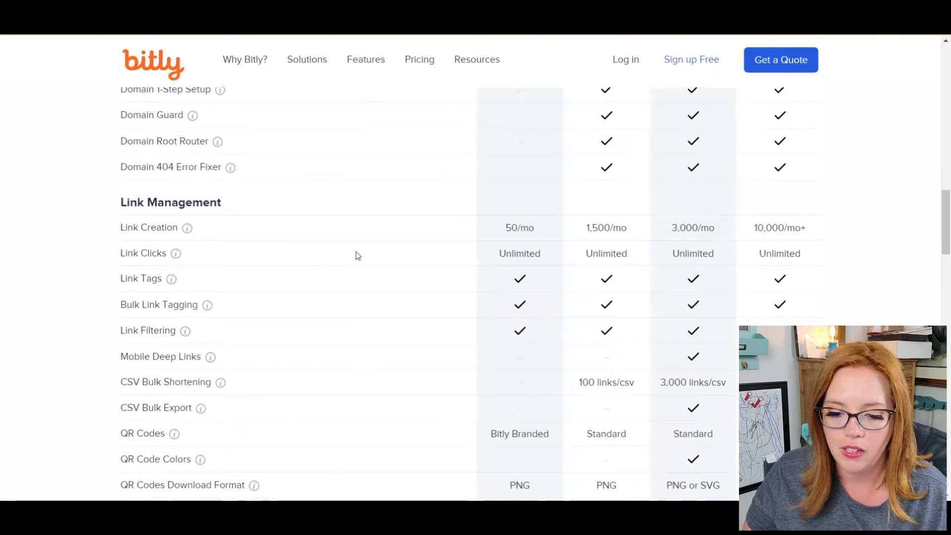
scroll(down, 3)
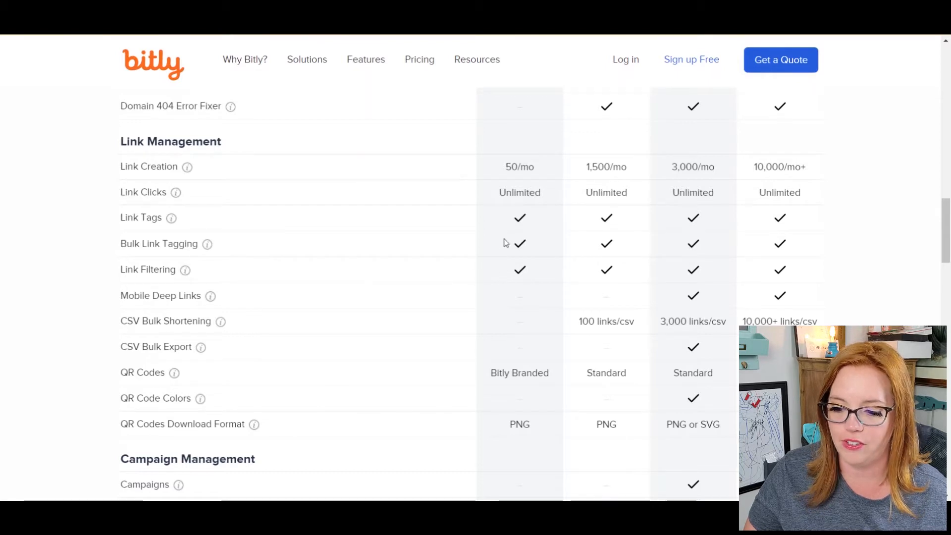
mouse_move(575, 262)
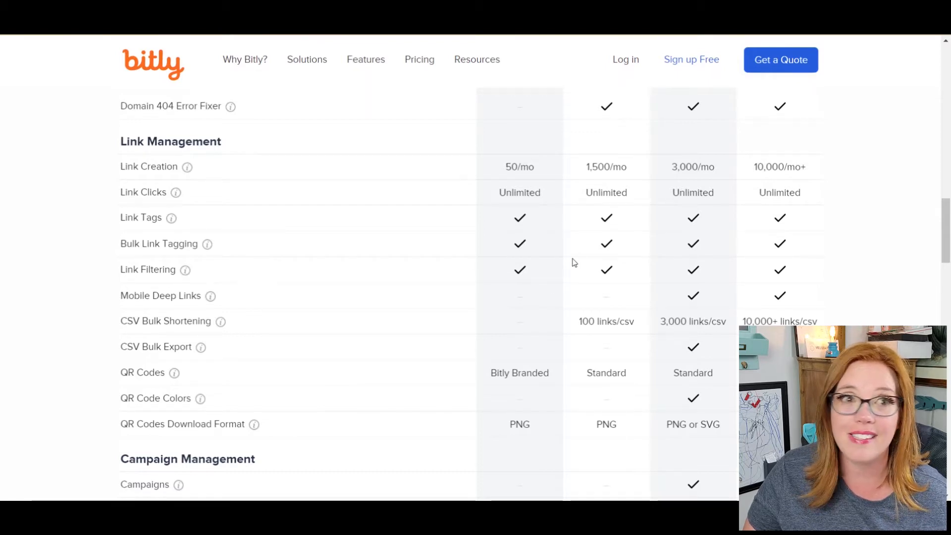
scroll(down, 3)
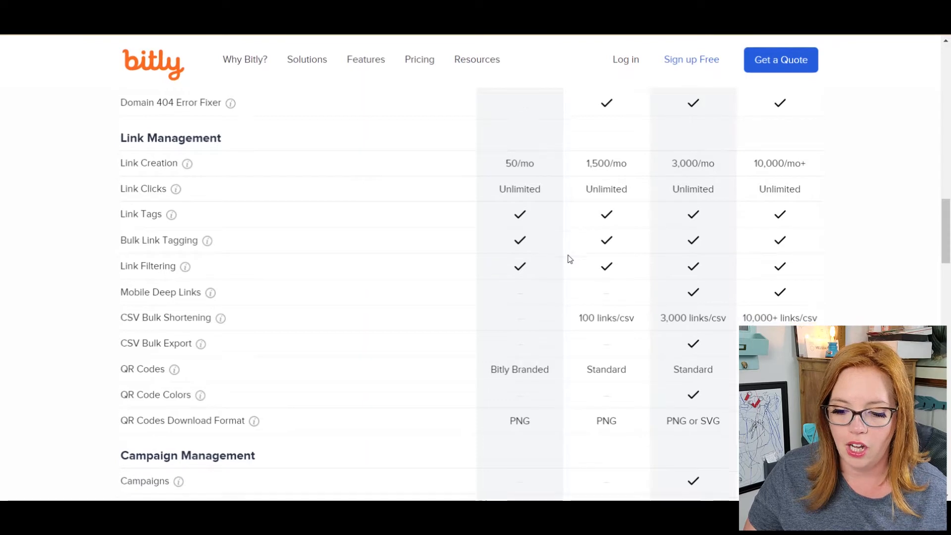
scroll(down, 3)
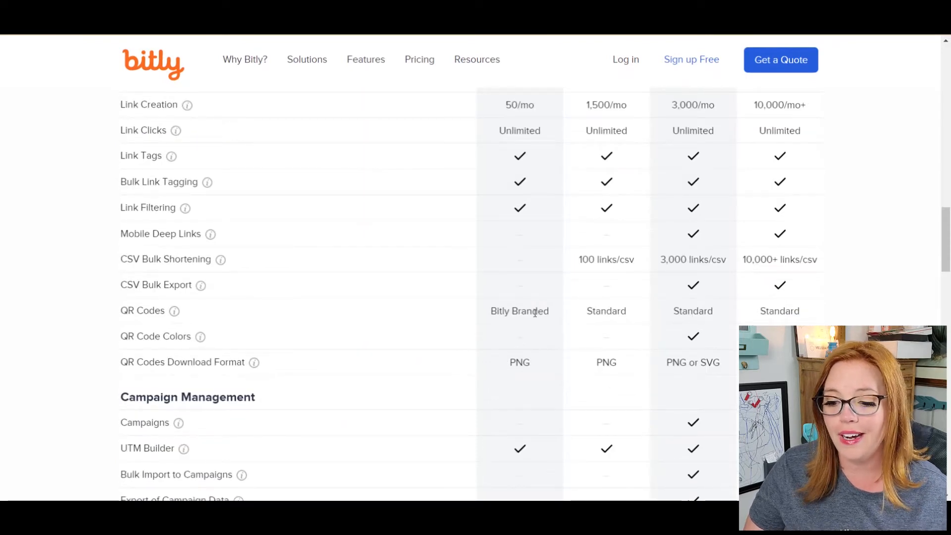
mouse_move(547, 363)
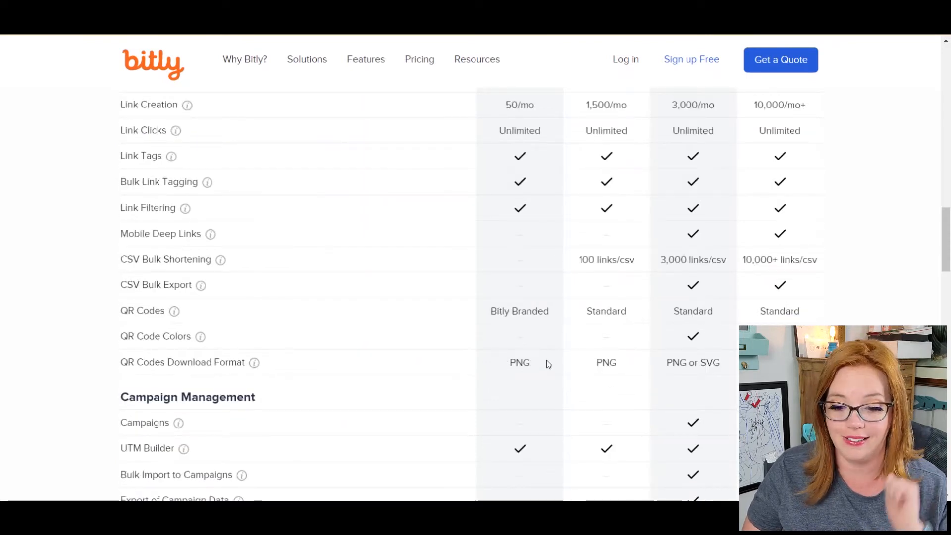
scroll(down, 3)
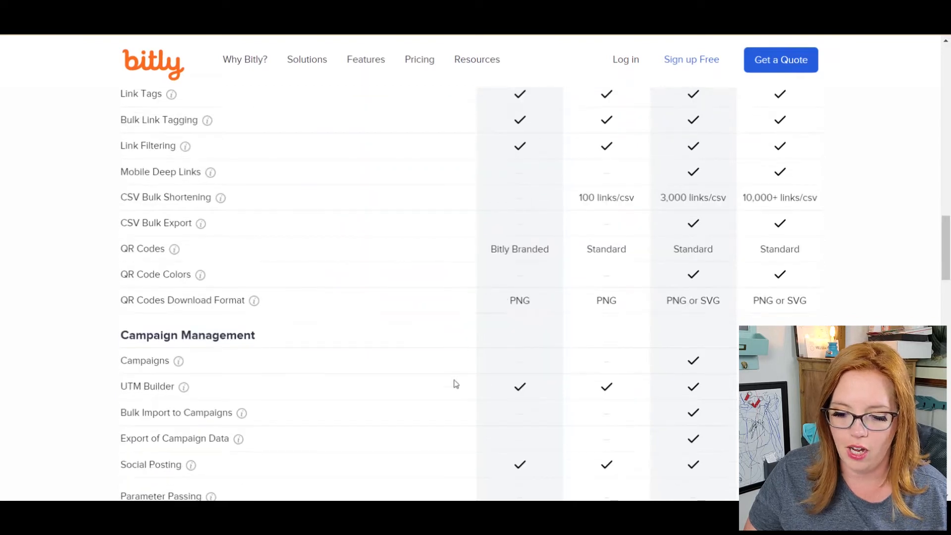
mouse_move(501, 385)
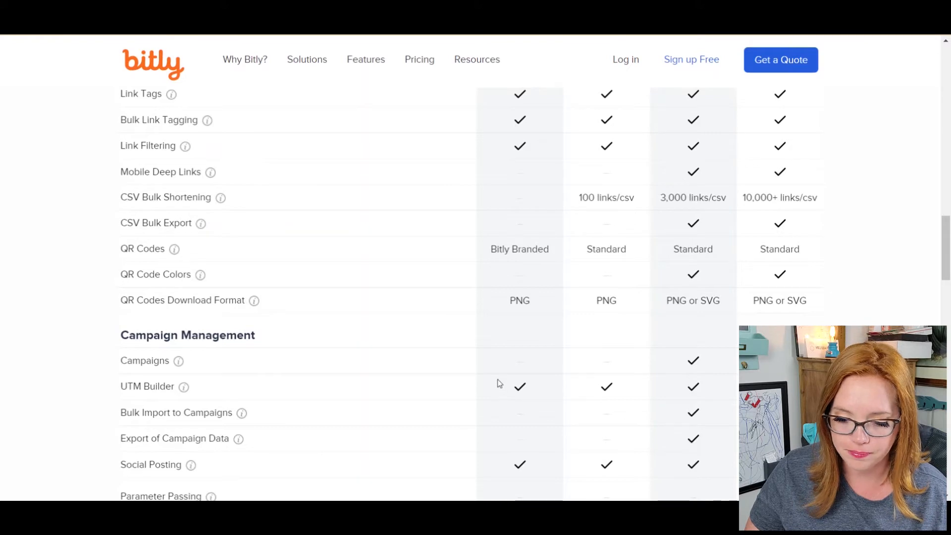
scroll(down, 3)
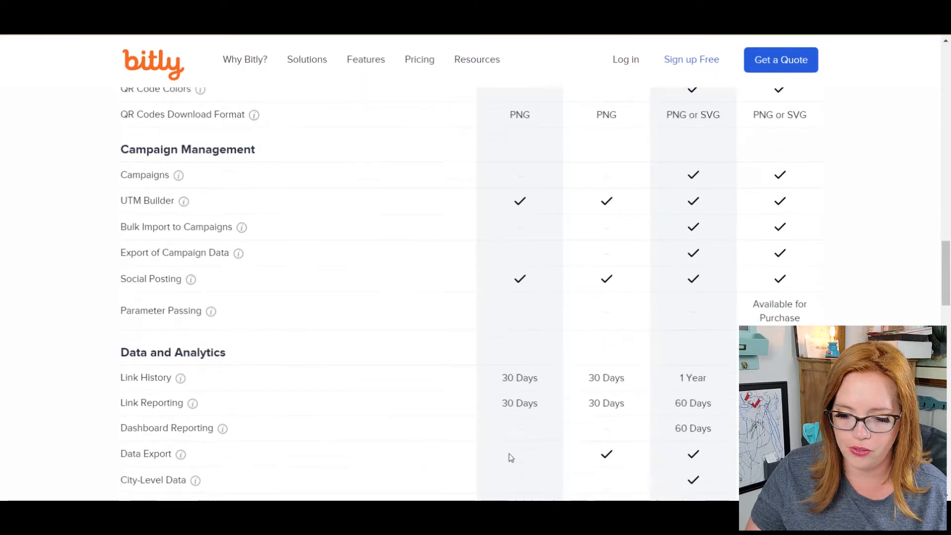
scroll(down, 3)
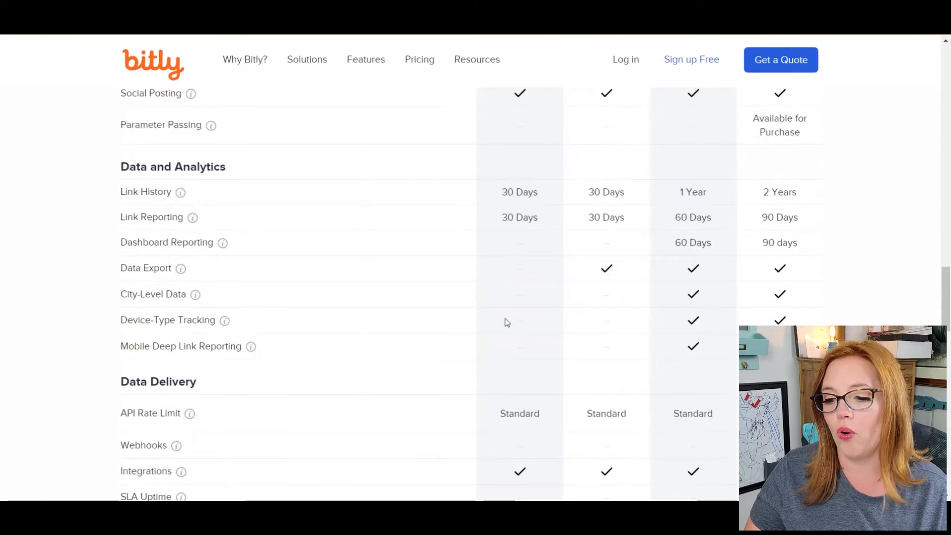
mouse_move(529, 273)
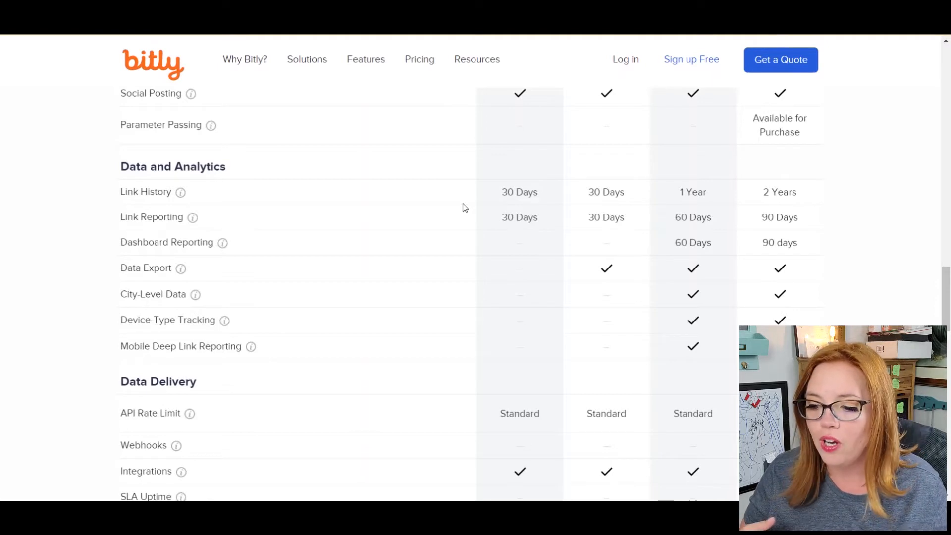
mouse_move(693, 213)
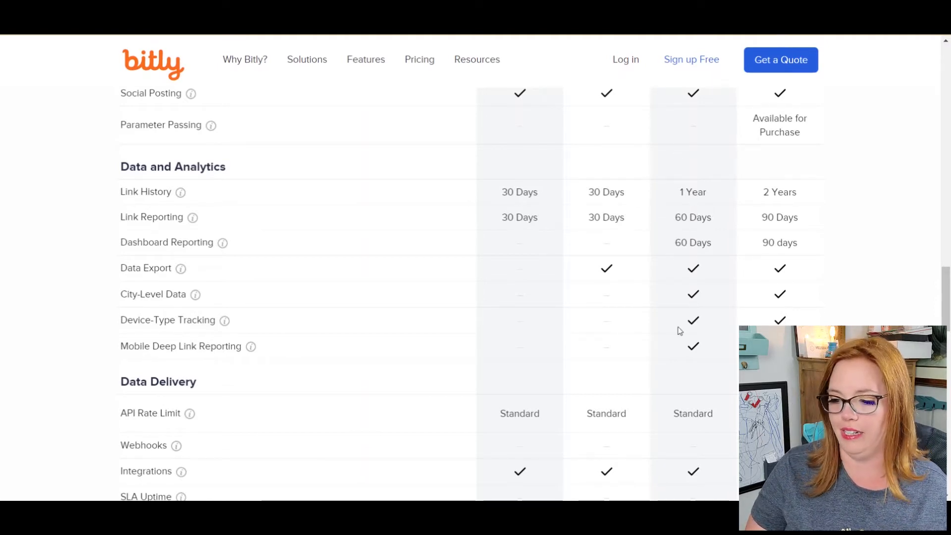
mouse_move(783, 194)
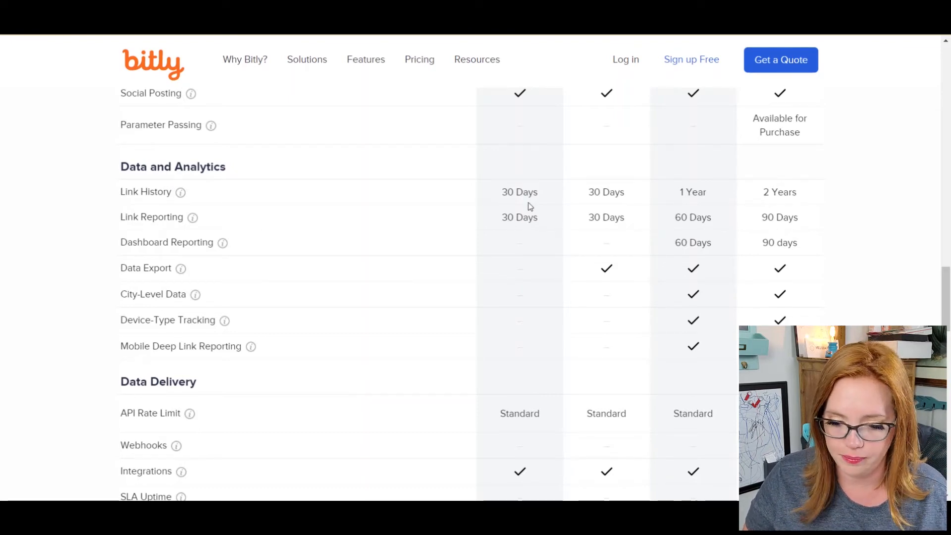
scroll(down, 3)
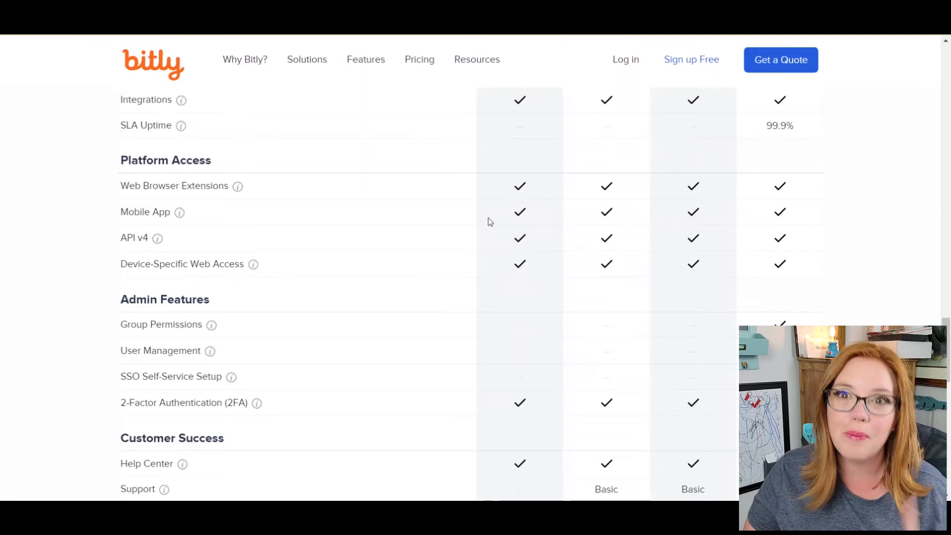
mouse_move(502, 256)
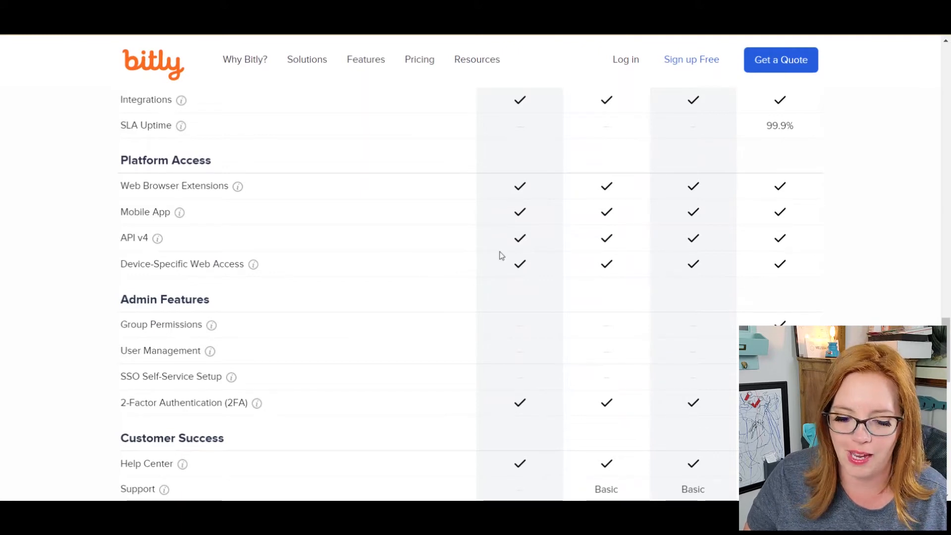
scroll(down, 3)
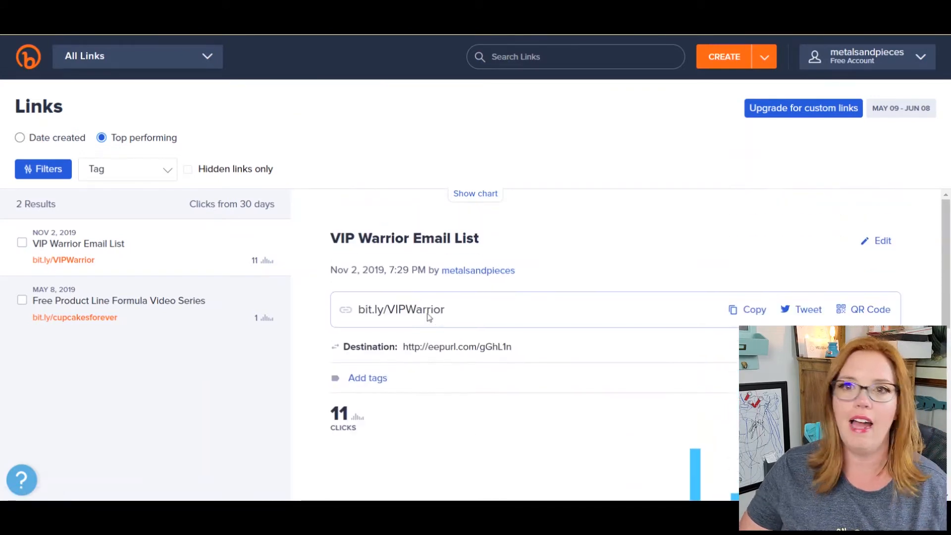
mouse_move(428, 314)
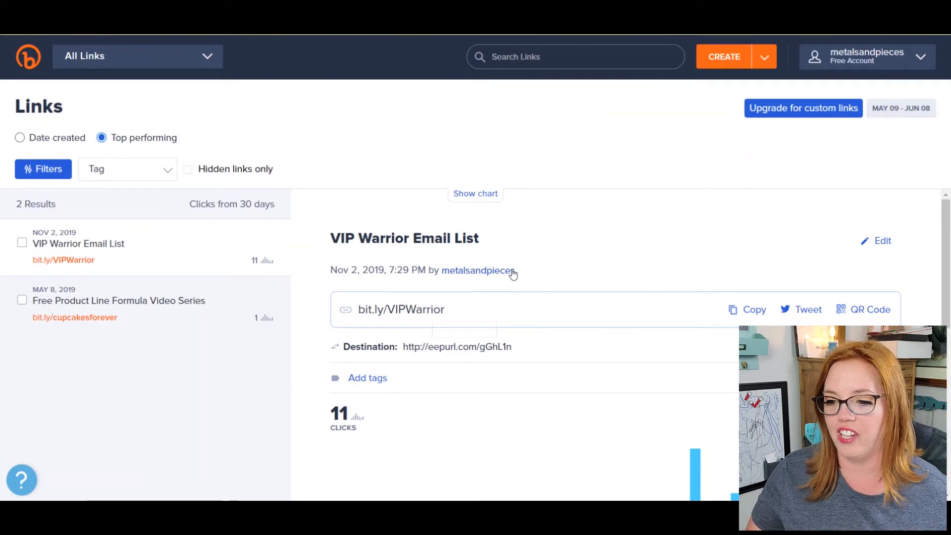
mouse_move(664, 128)
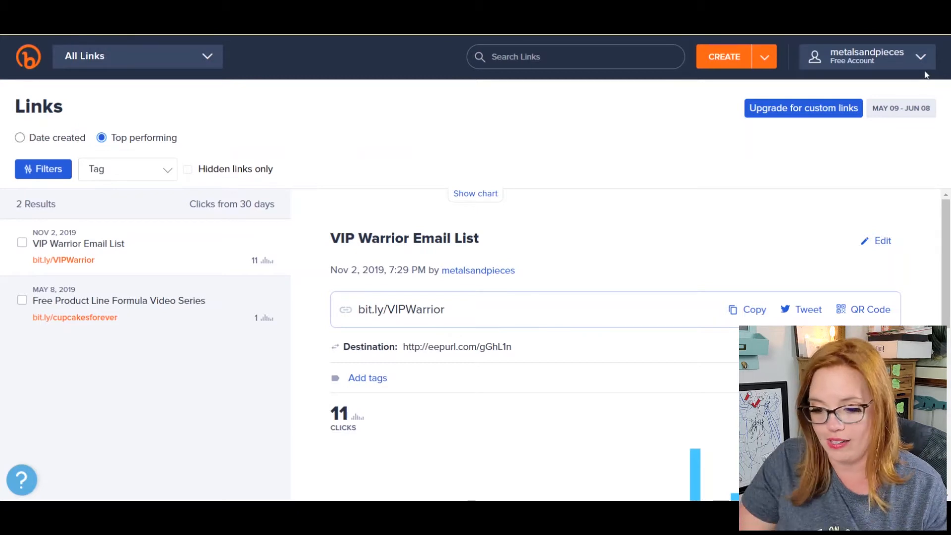
mouse_move(744, 246)
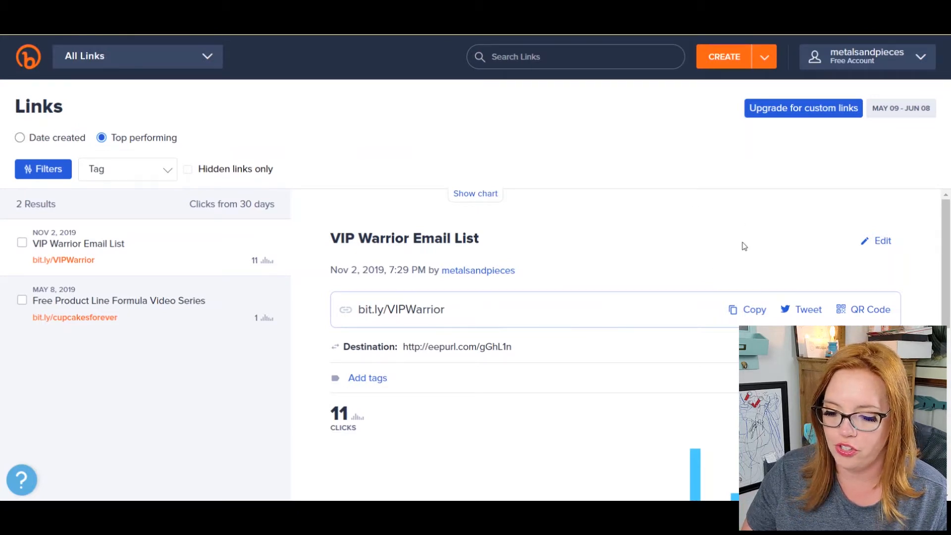
scroll(down, 3)
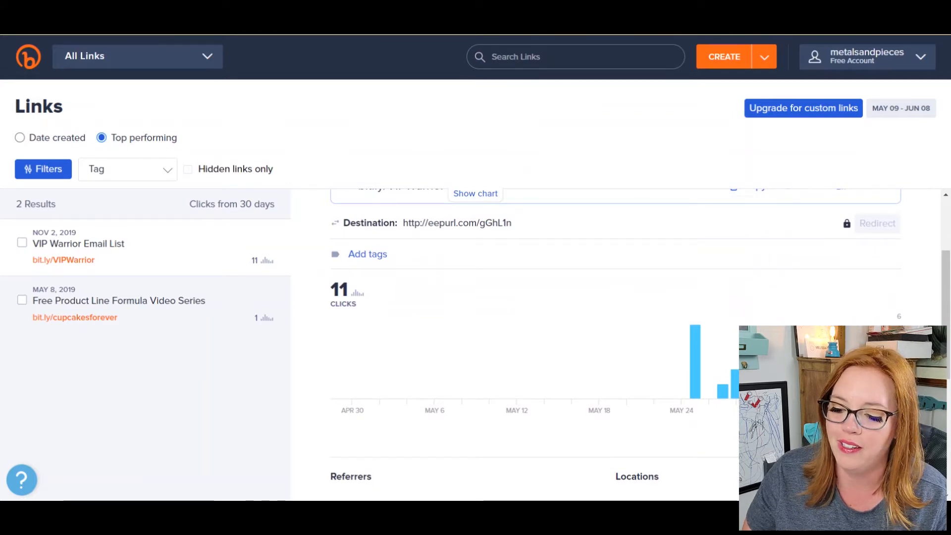
mouse_move(697, 369)
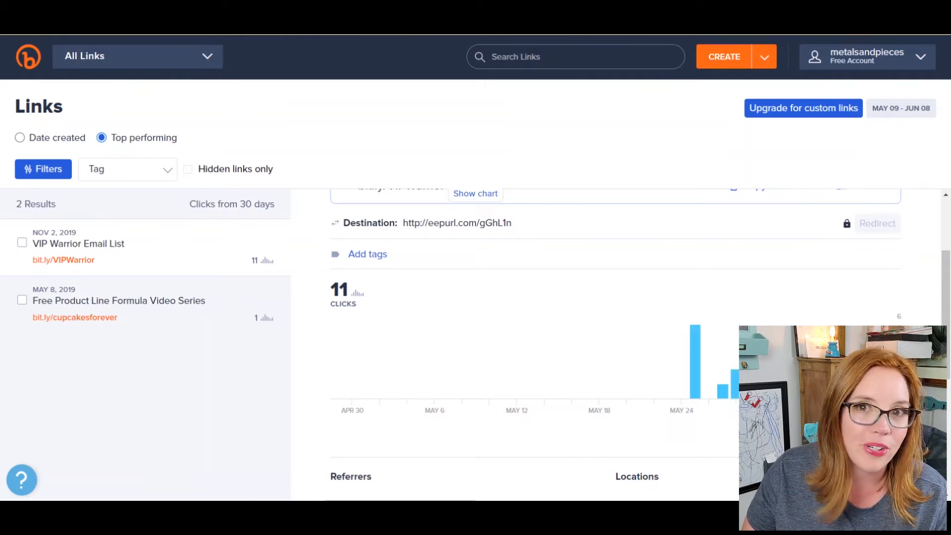
scroll(down, 3)
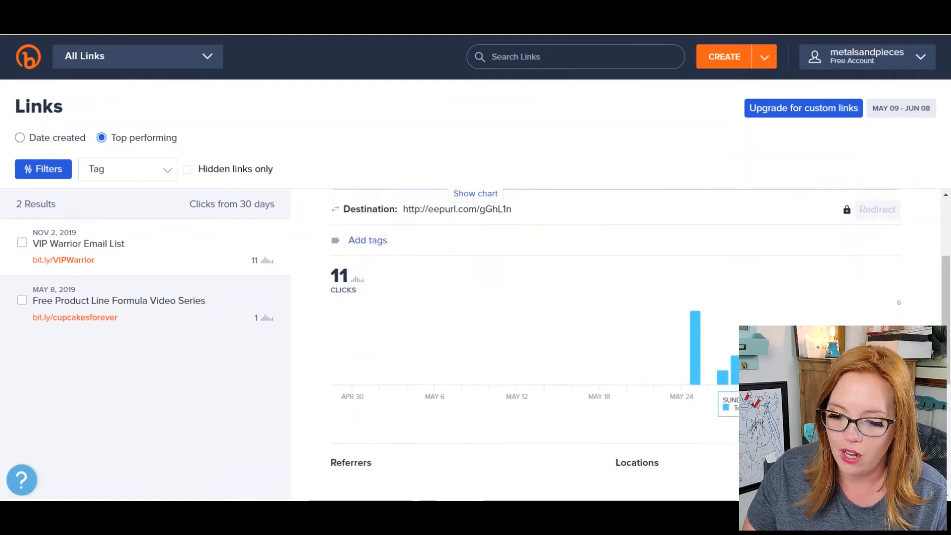
scroll(down, 3)
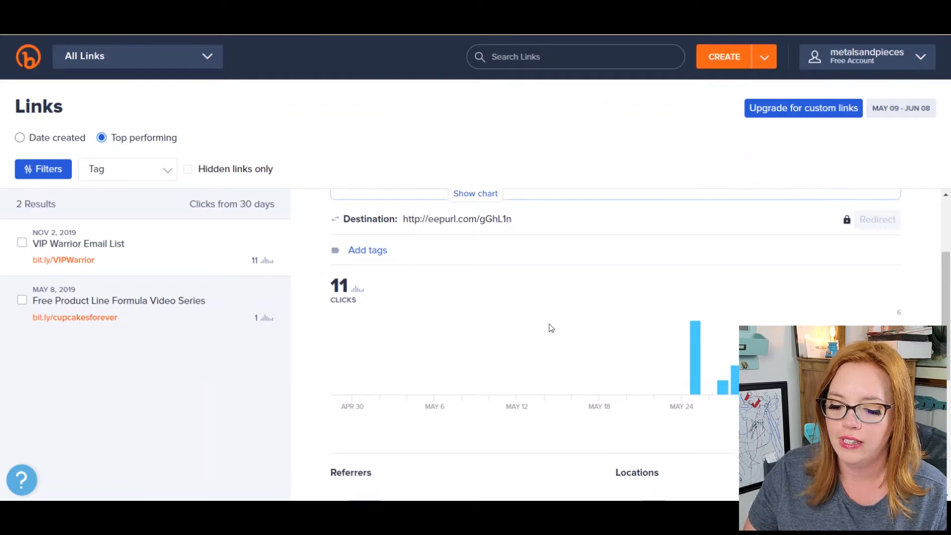
scroll(down, 3)
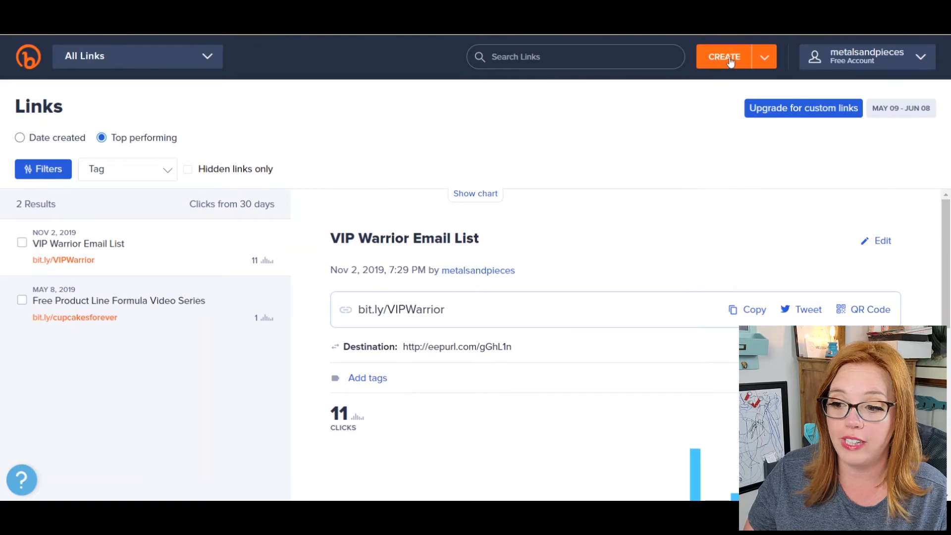
click(723, 55)
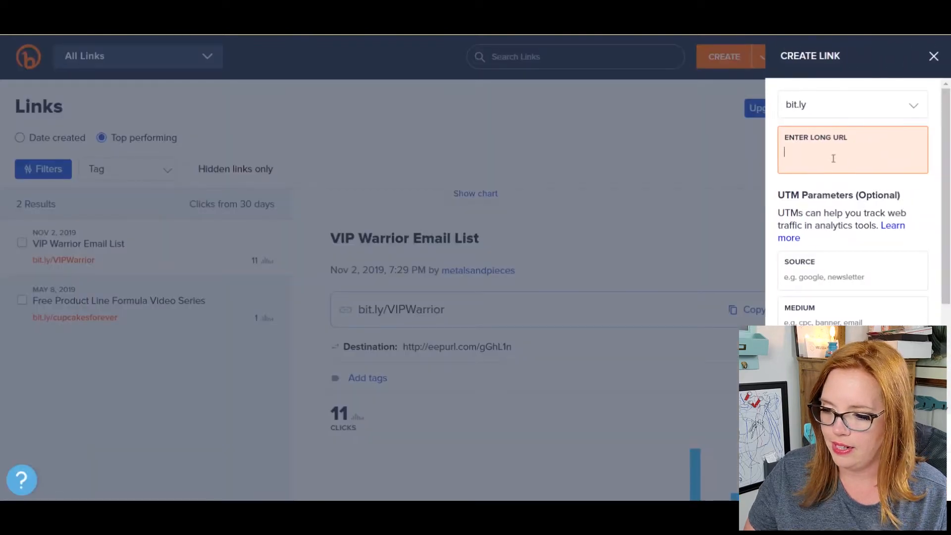
text(h)
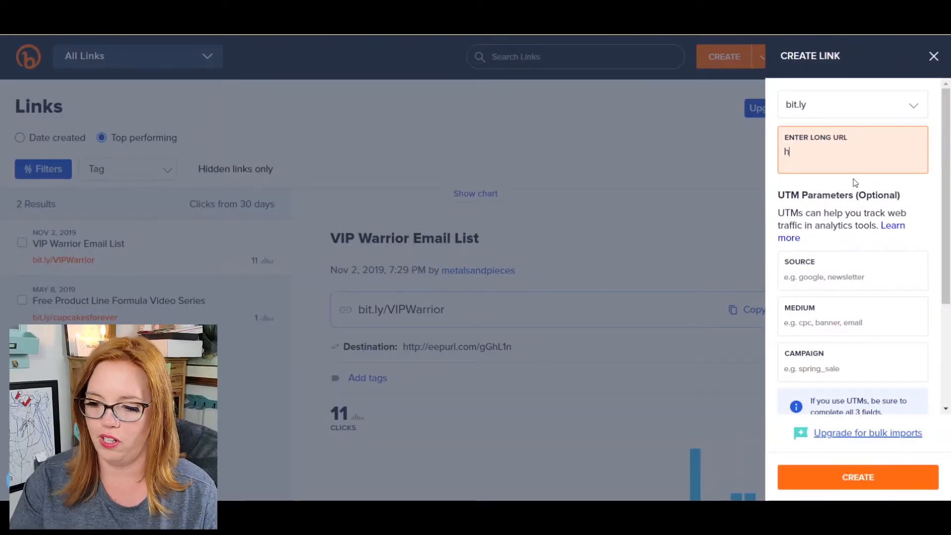
text(https://bizfitformula.com/q3bootcamp)
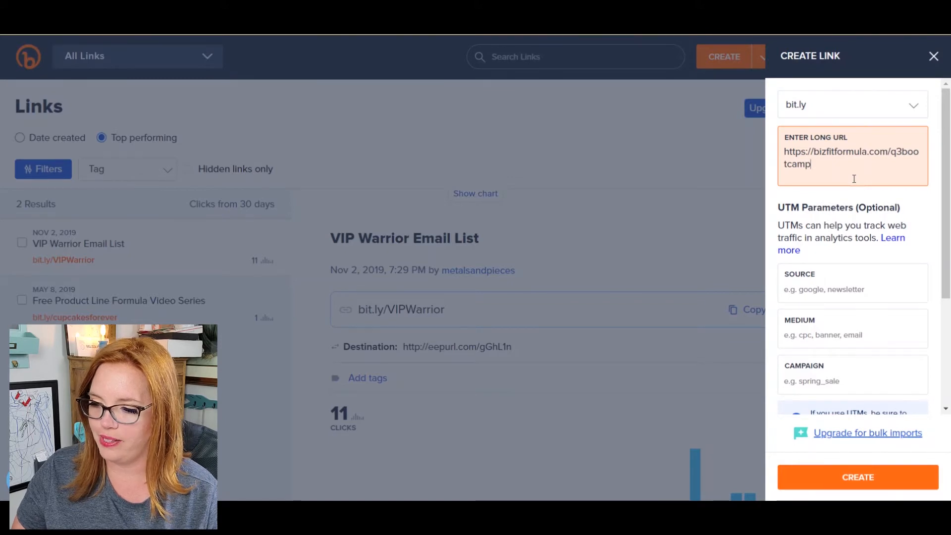
mouse_move(918, 104)
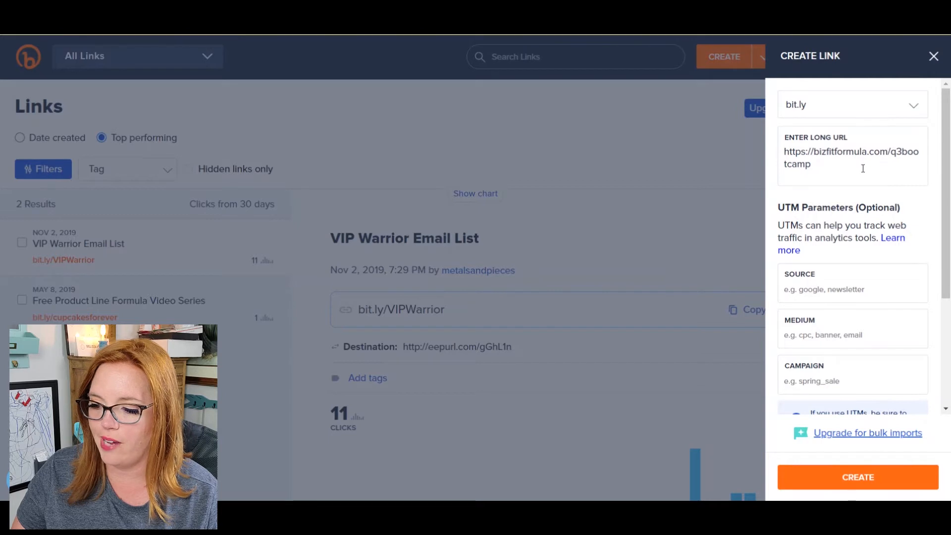
click(852, 157)
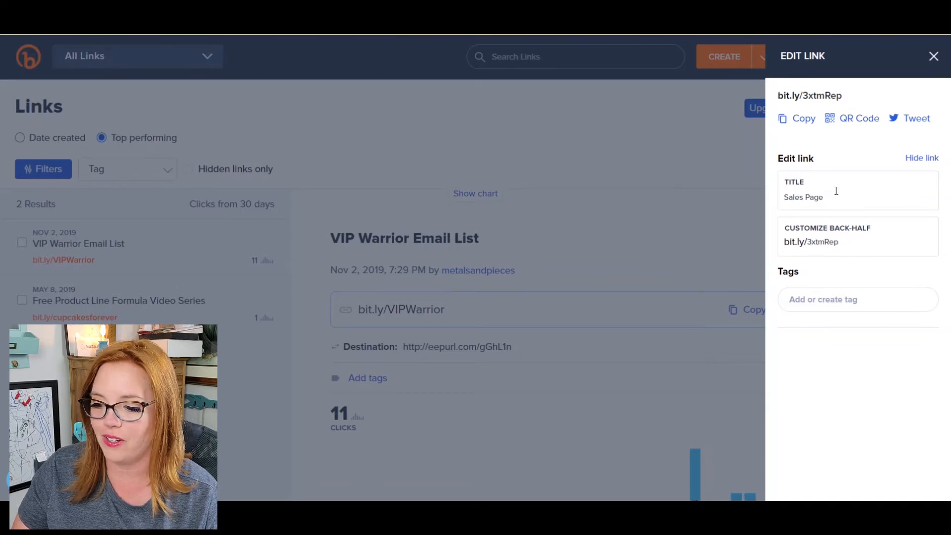
- Replace the link title 'Sales Page' with 'Biz Fit Q3 Bootcamp'
double_click(804, 197)
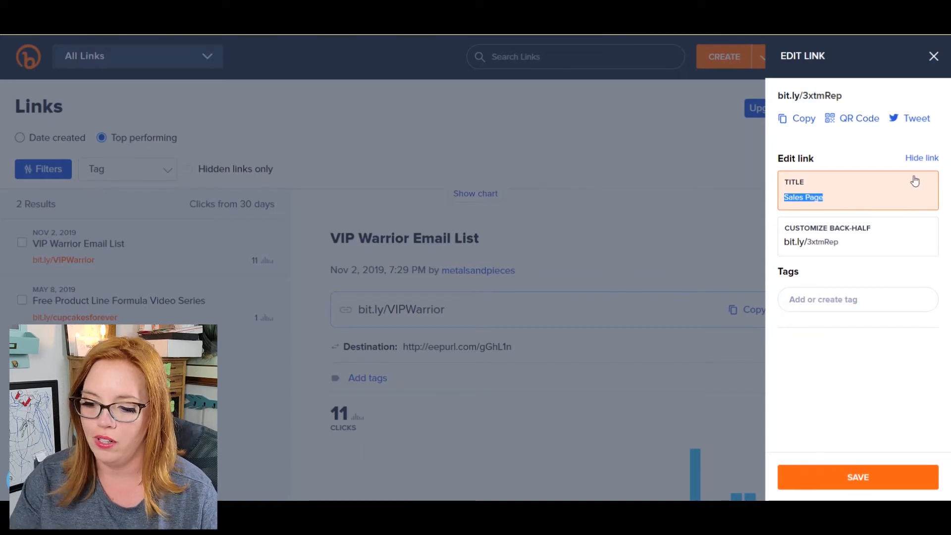
text(Biz Fit Boot)
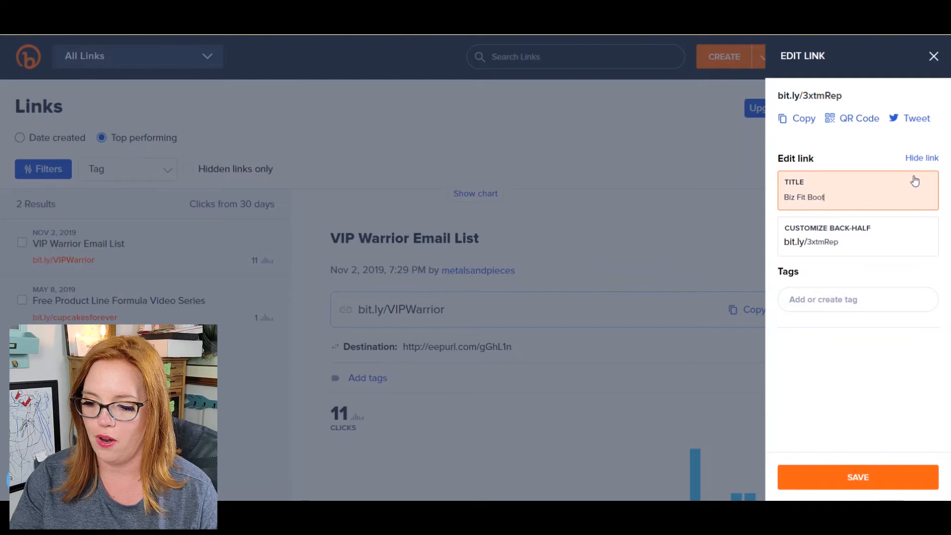
text(camp)
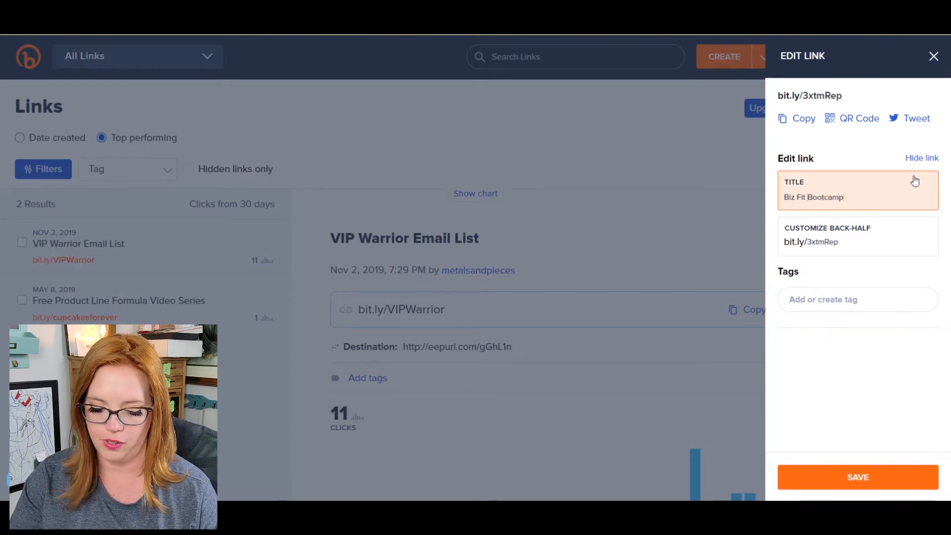
text(Q3)
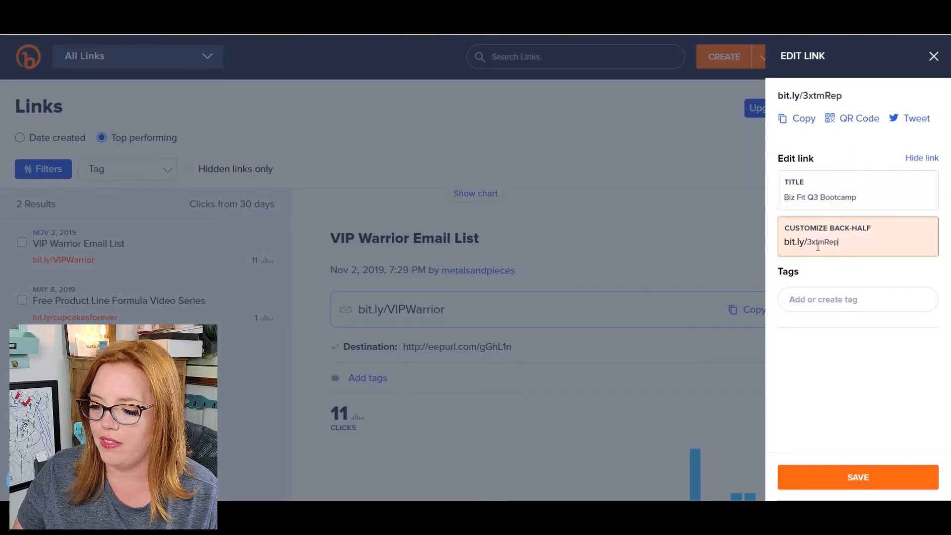
- Change the link's back-half from 3xtmRep to q3bootcamp
double_click(822, 242)
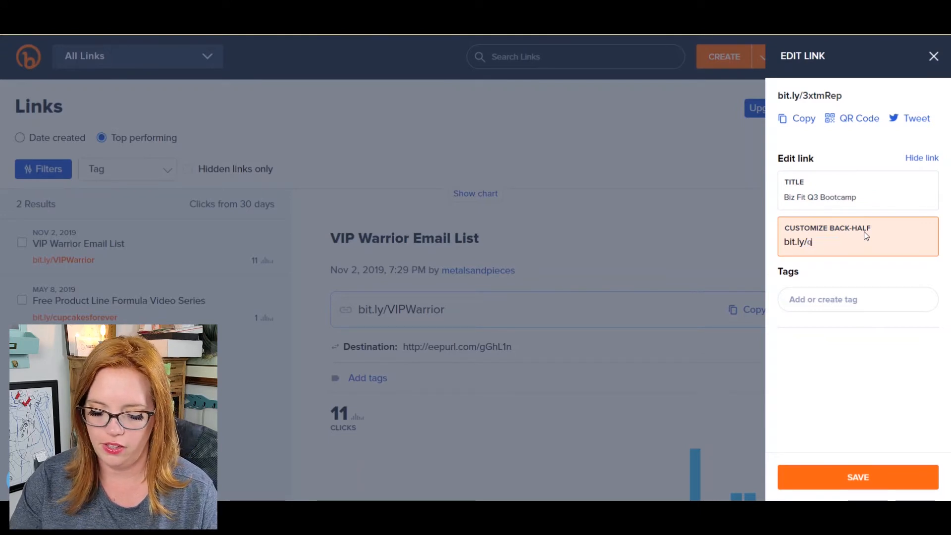
text(3bootcamp)
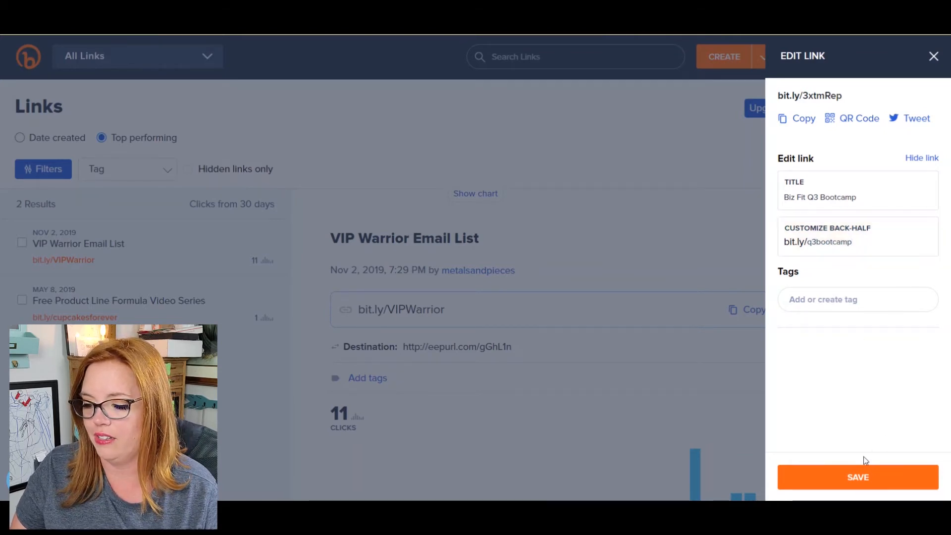
- Save the edits as bit.ly/q3bootcamp and bring up its QR code window
click(857, 476)
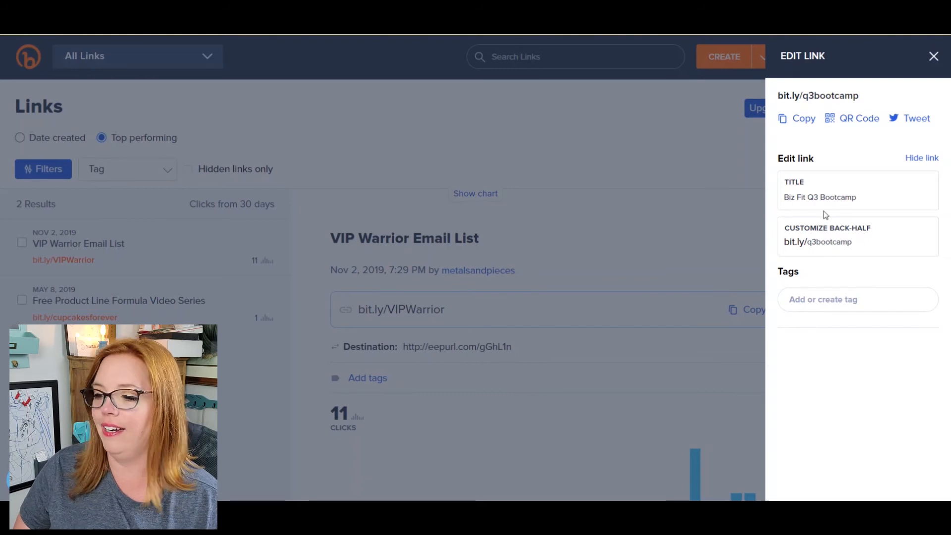
mouse_move(889, 141)
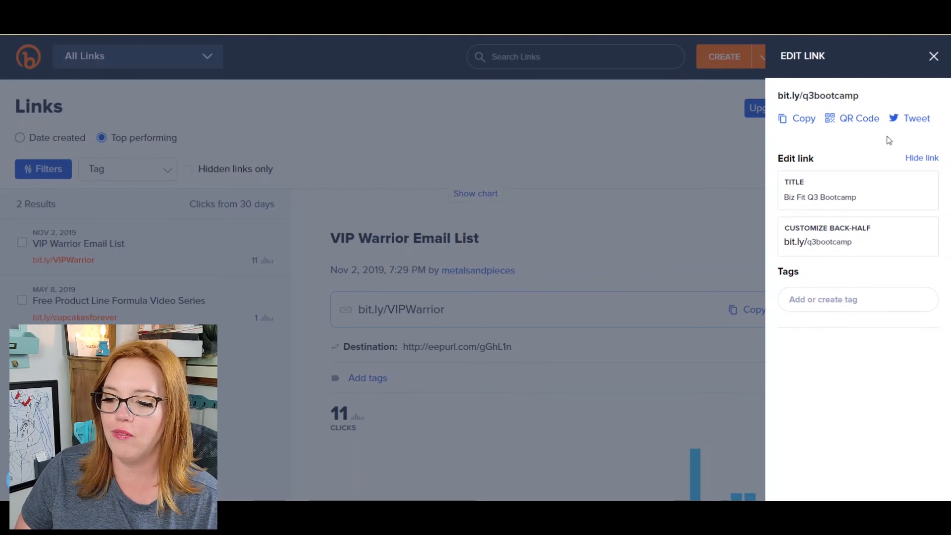
click(859, 118)
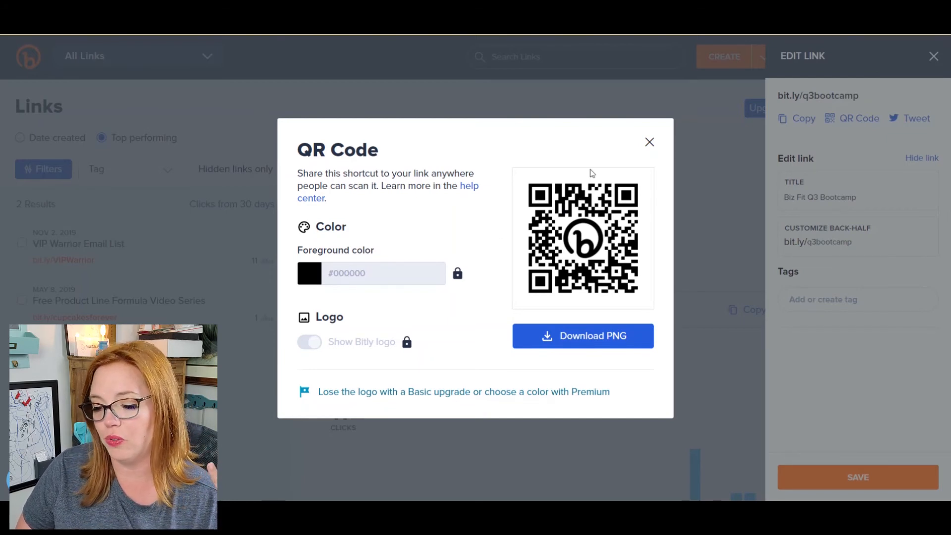
mouse_move(585, 163)
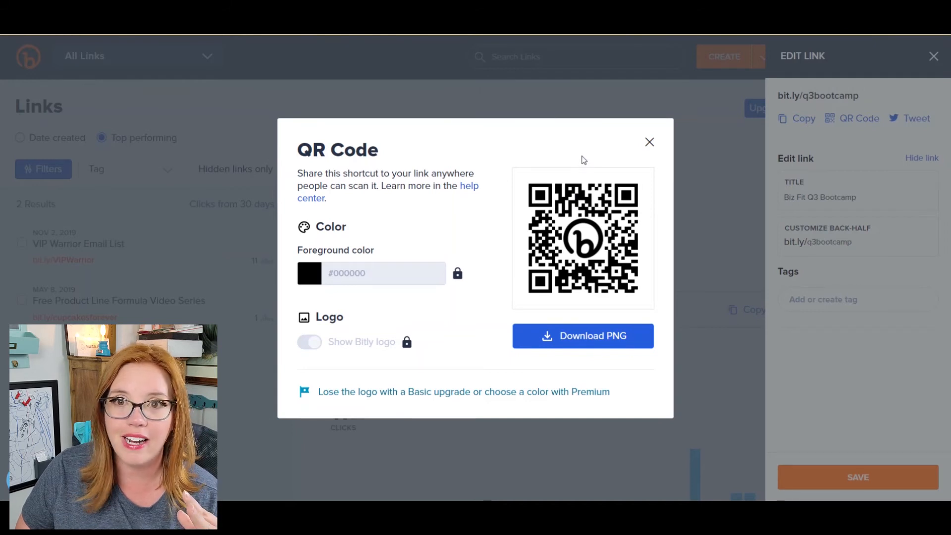
mouse_move(467, 371)
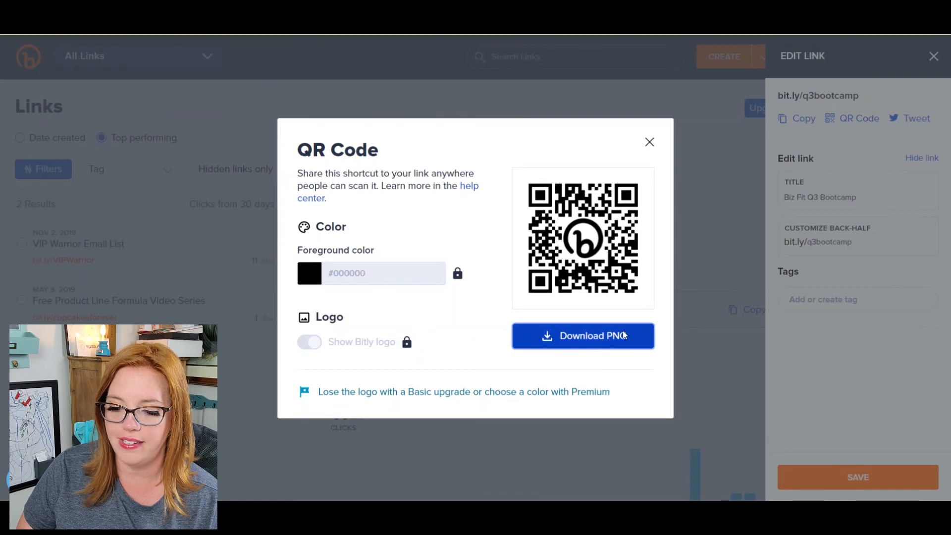
- Download the QR code as bit.ly_q3bootcamp.png via the save dialog
click(583, 336)
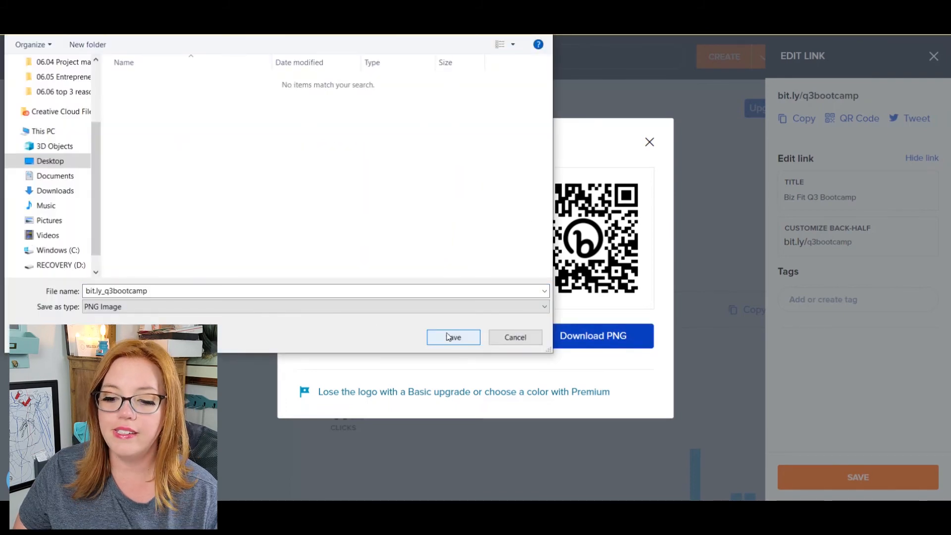